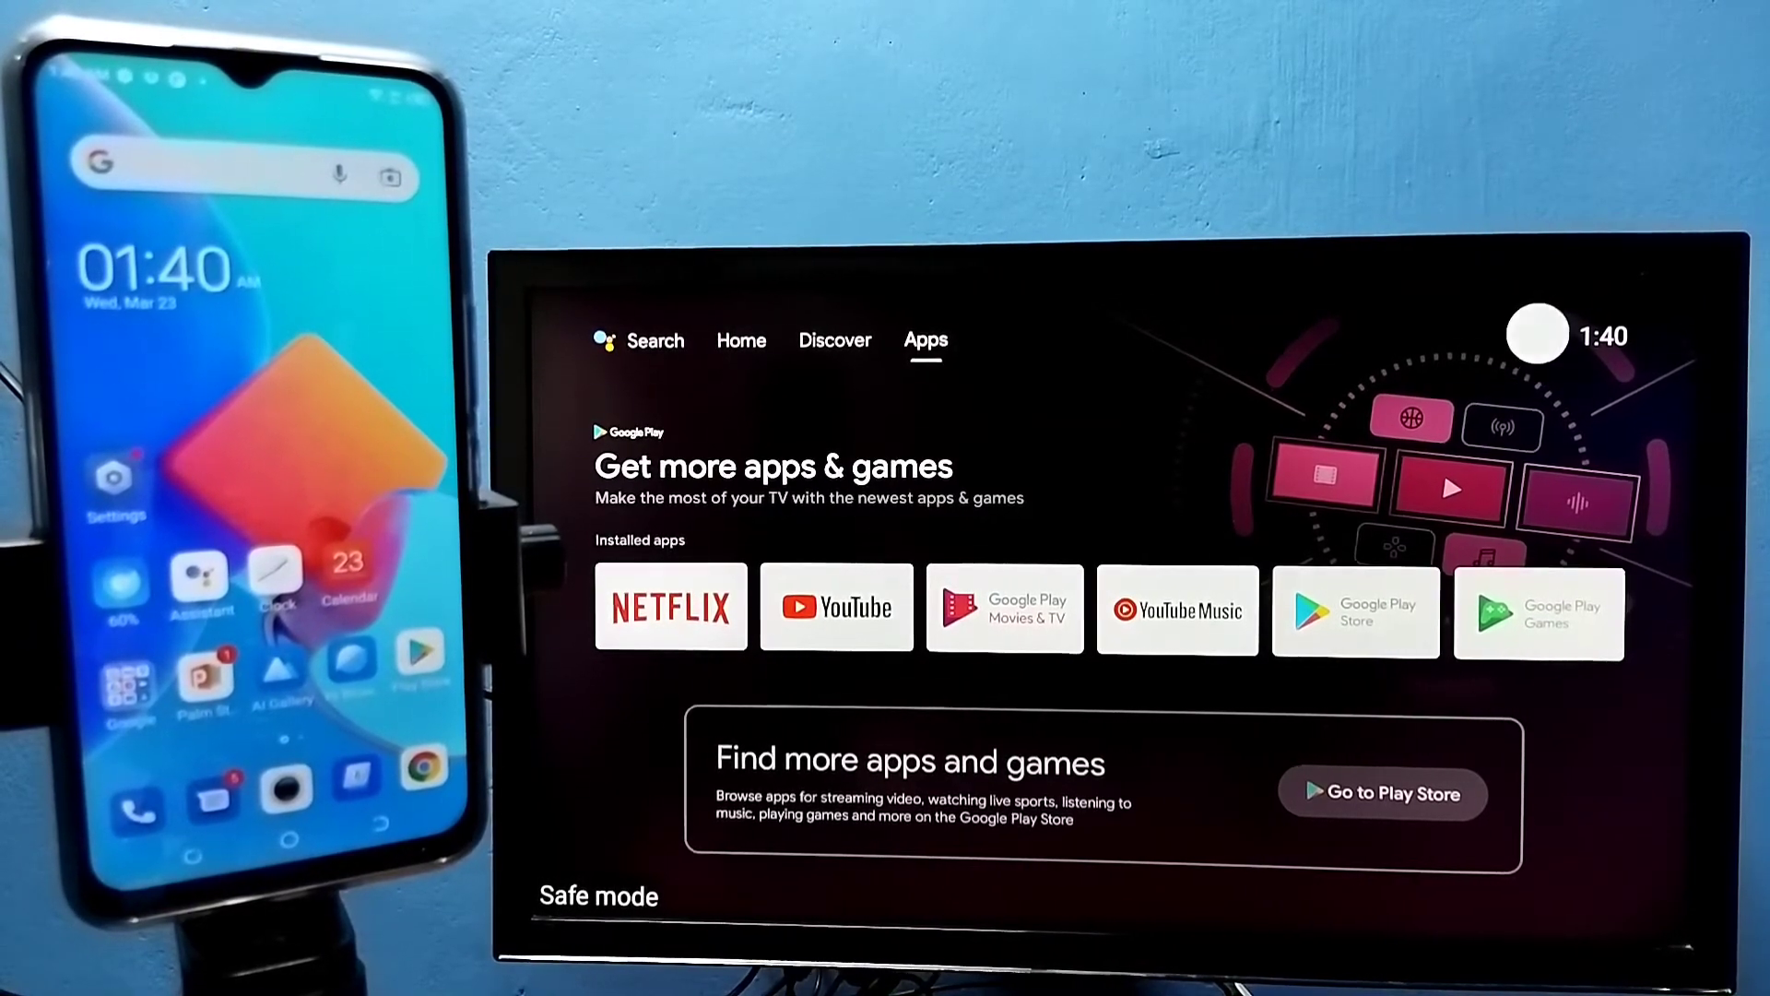
Step: Browse the Discover and Apps pages, then check the TV's network in Settings
click(834, 340)
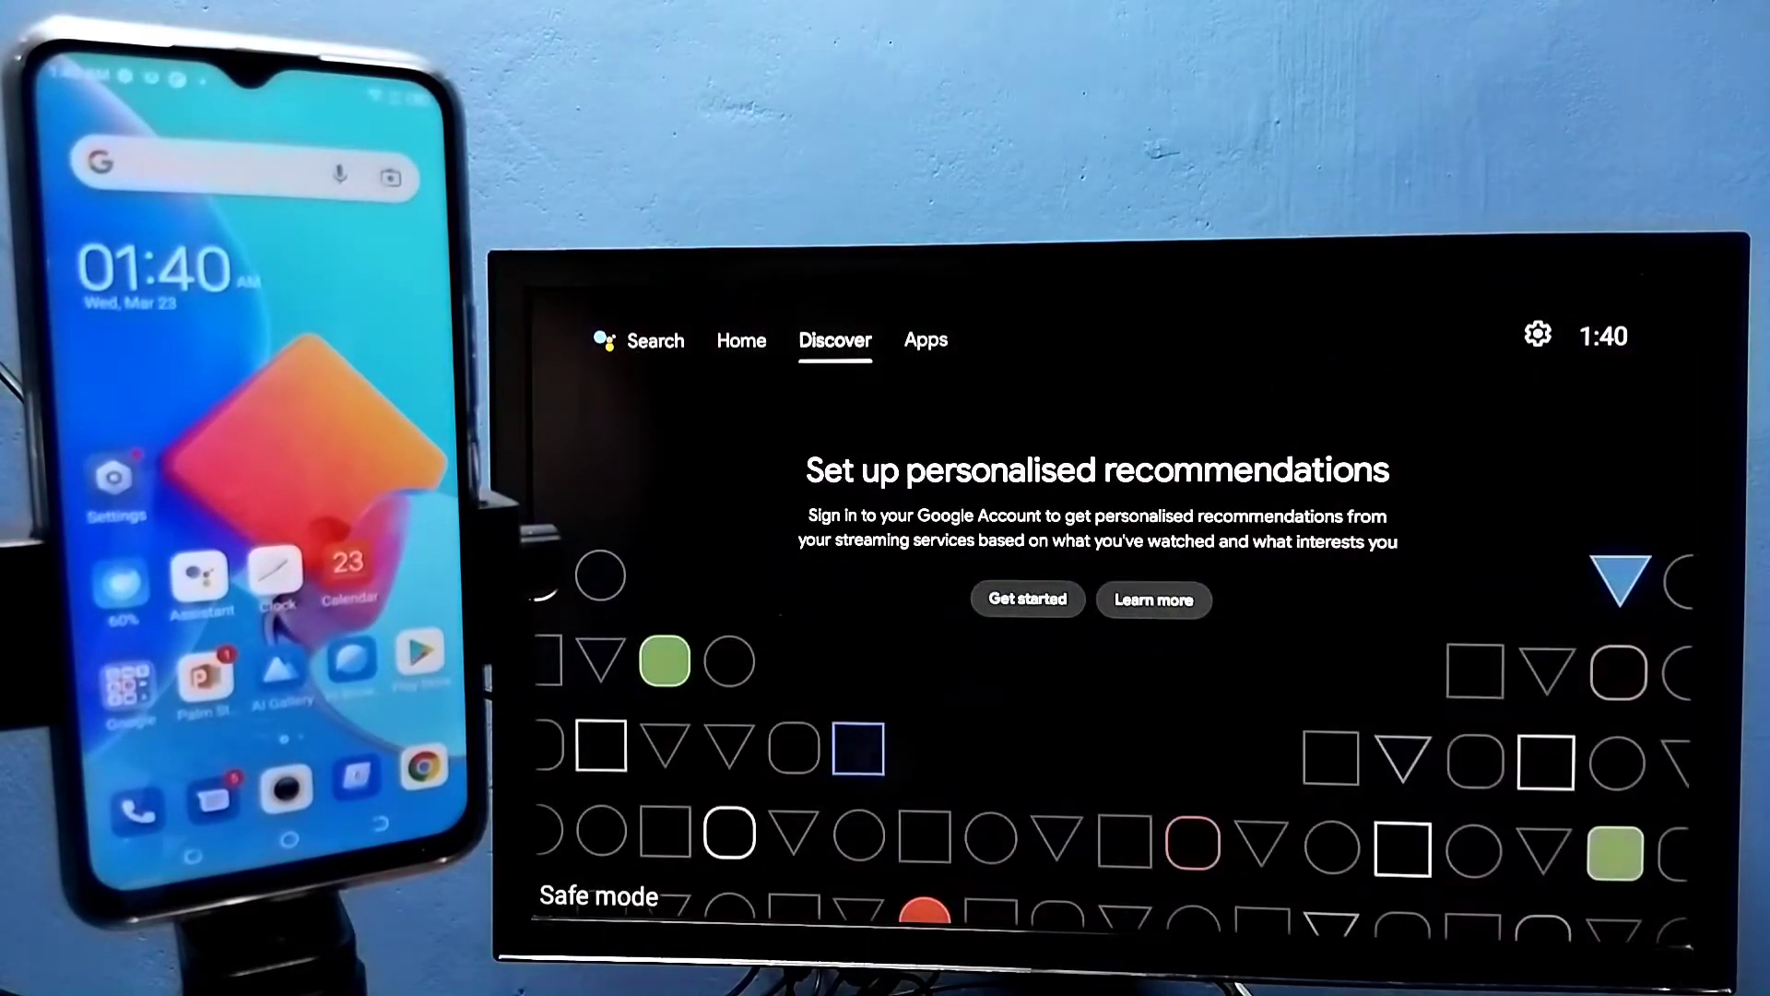
click(925, 340)
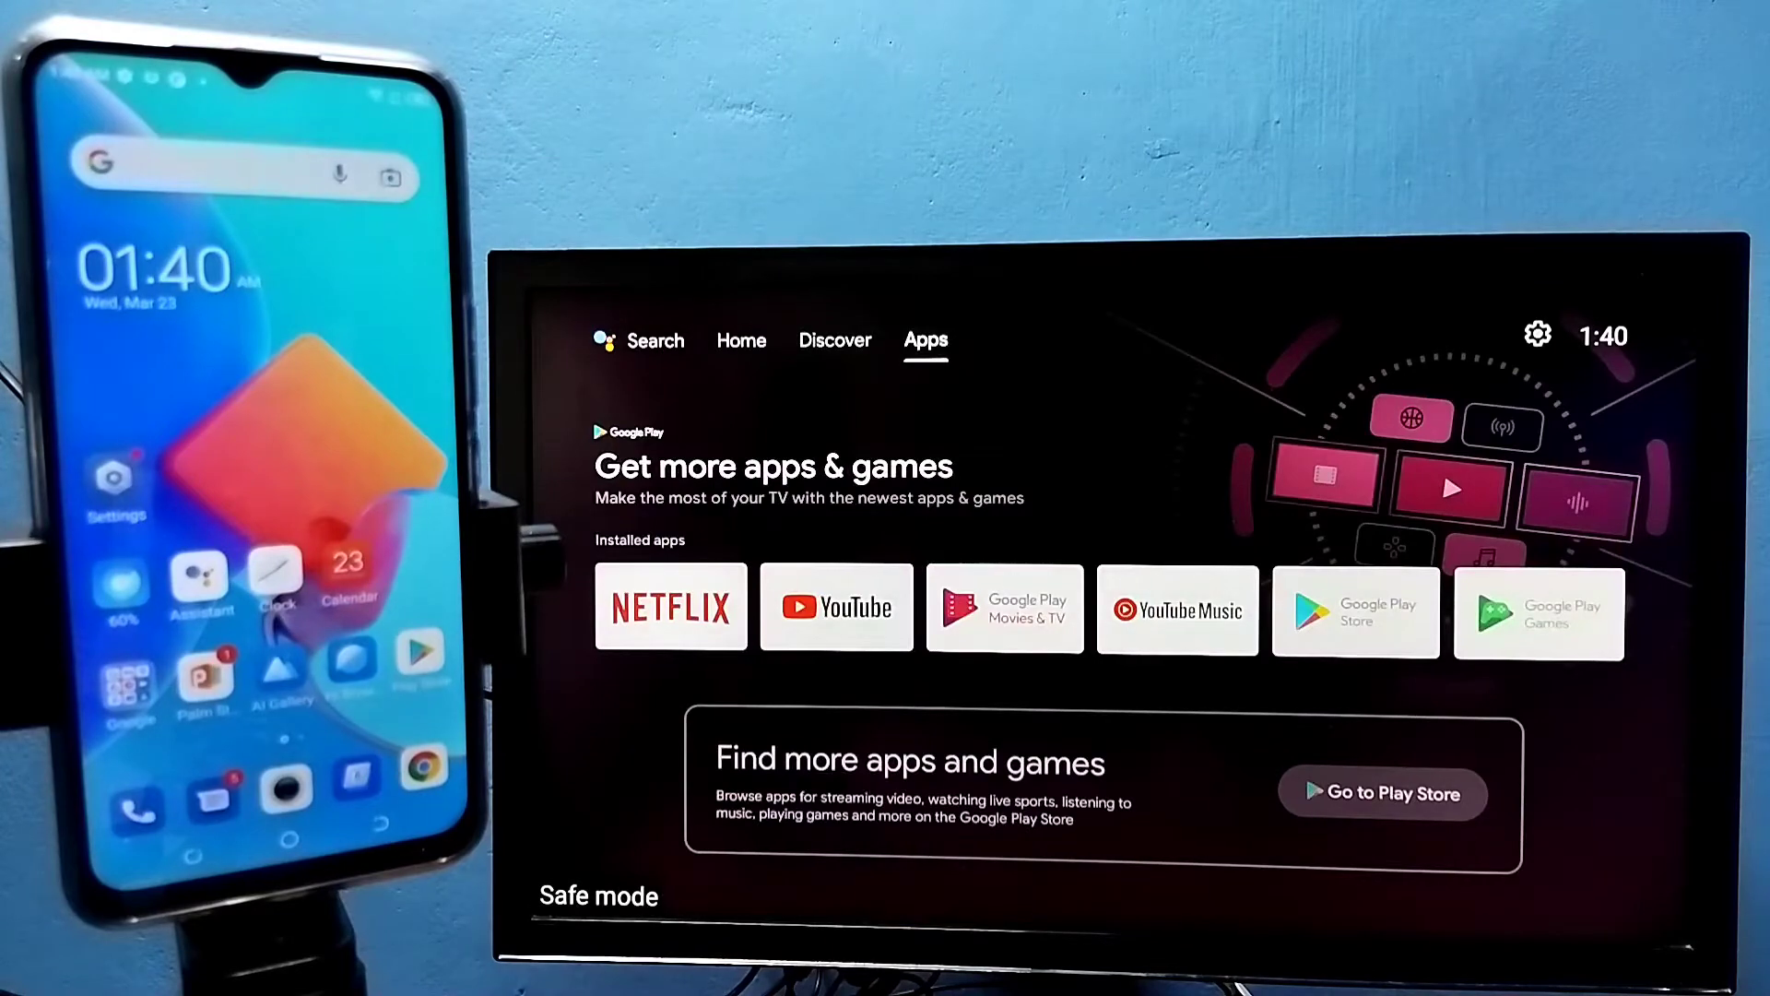
mouse_move(1537, 333)
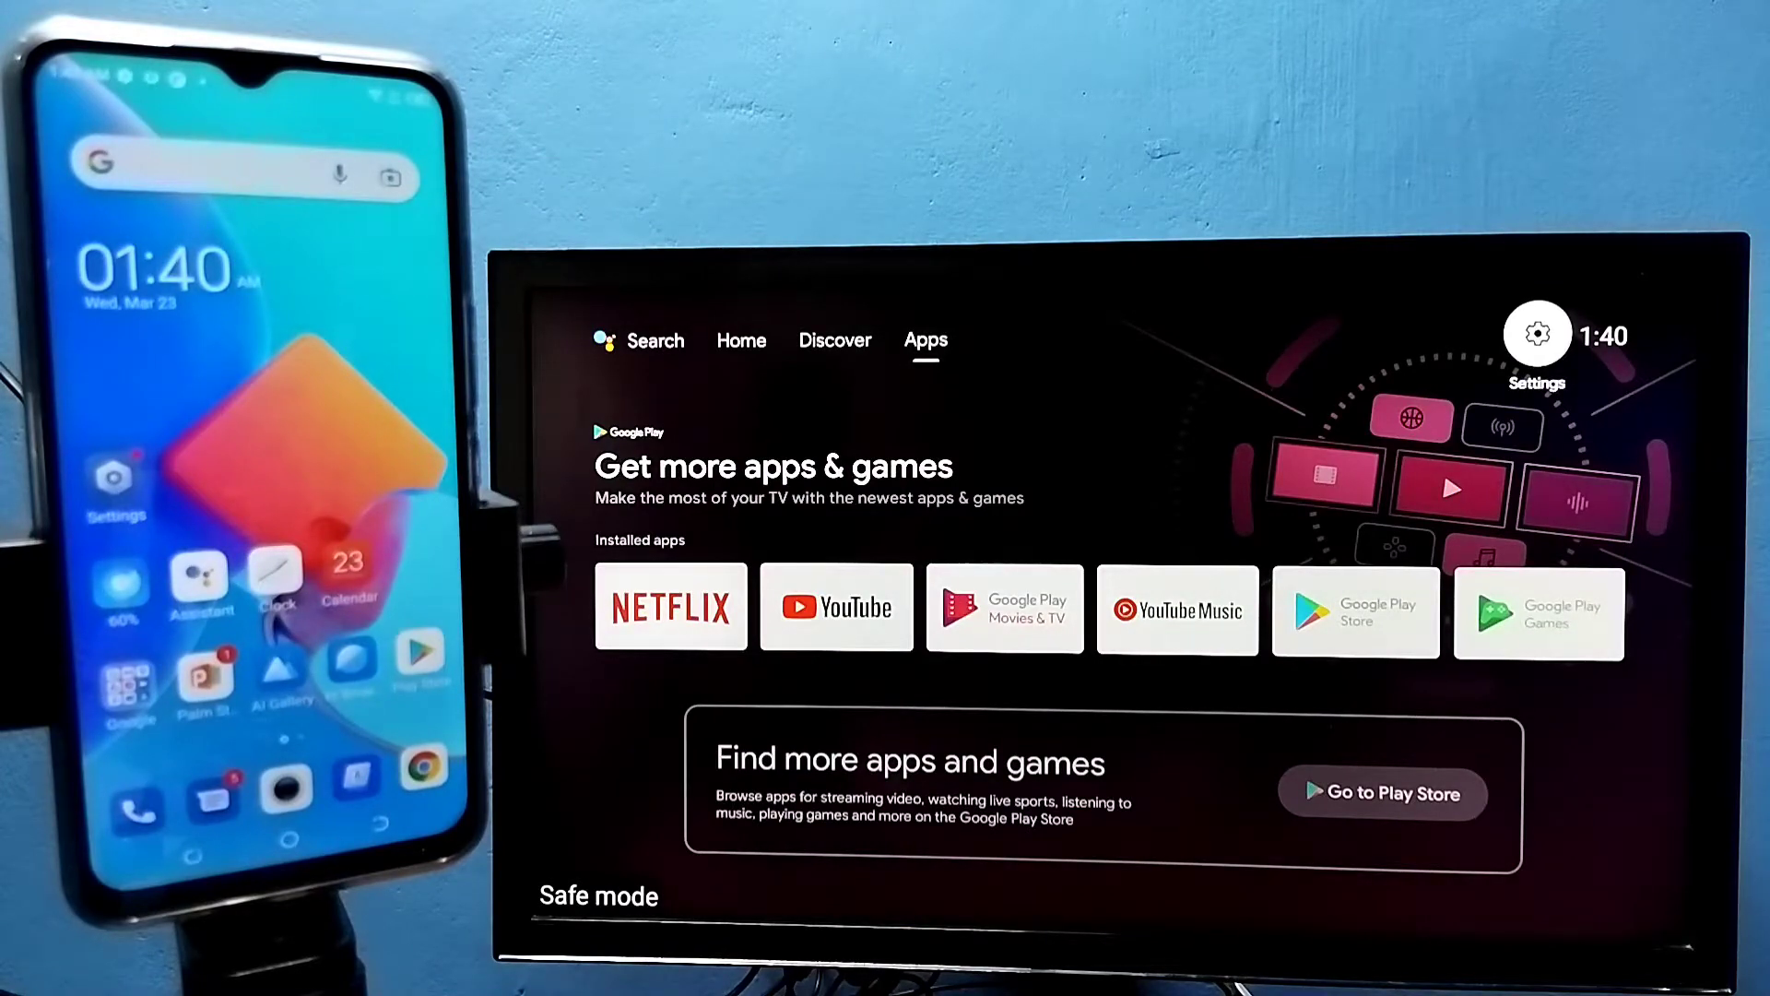
click(1537, 333)
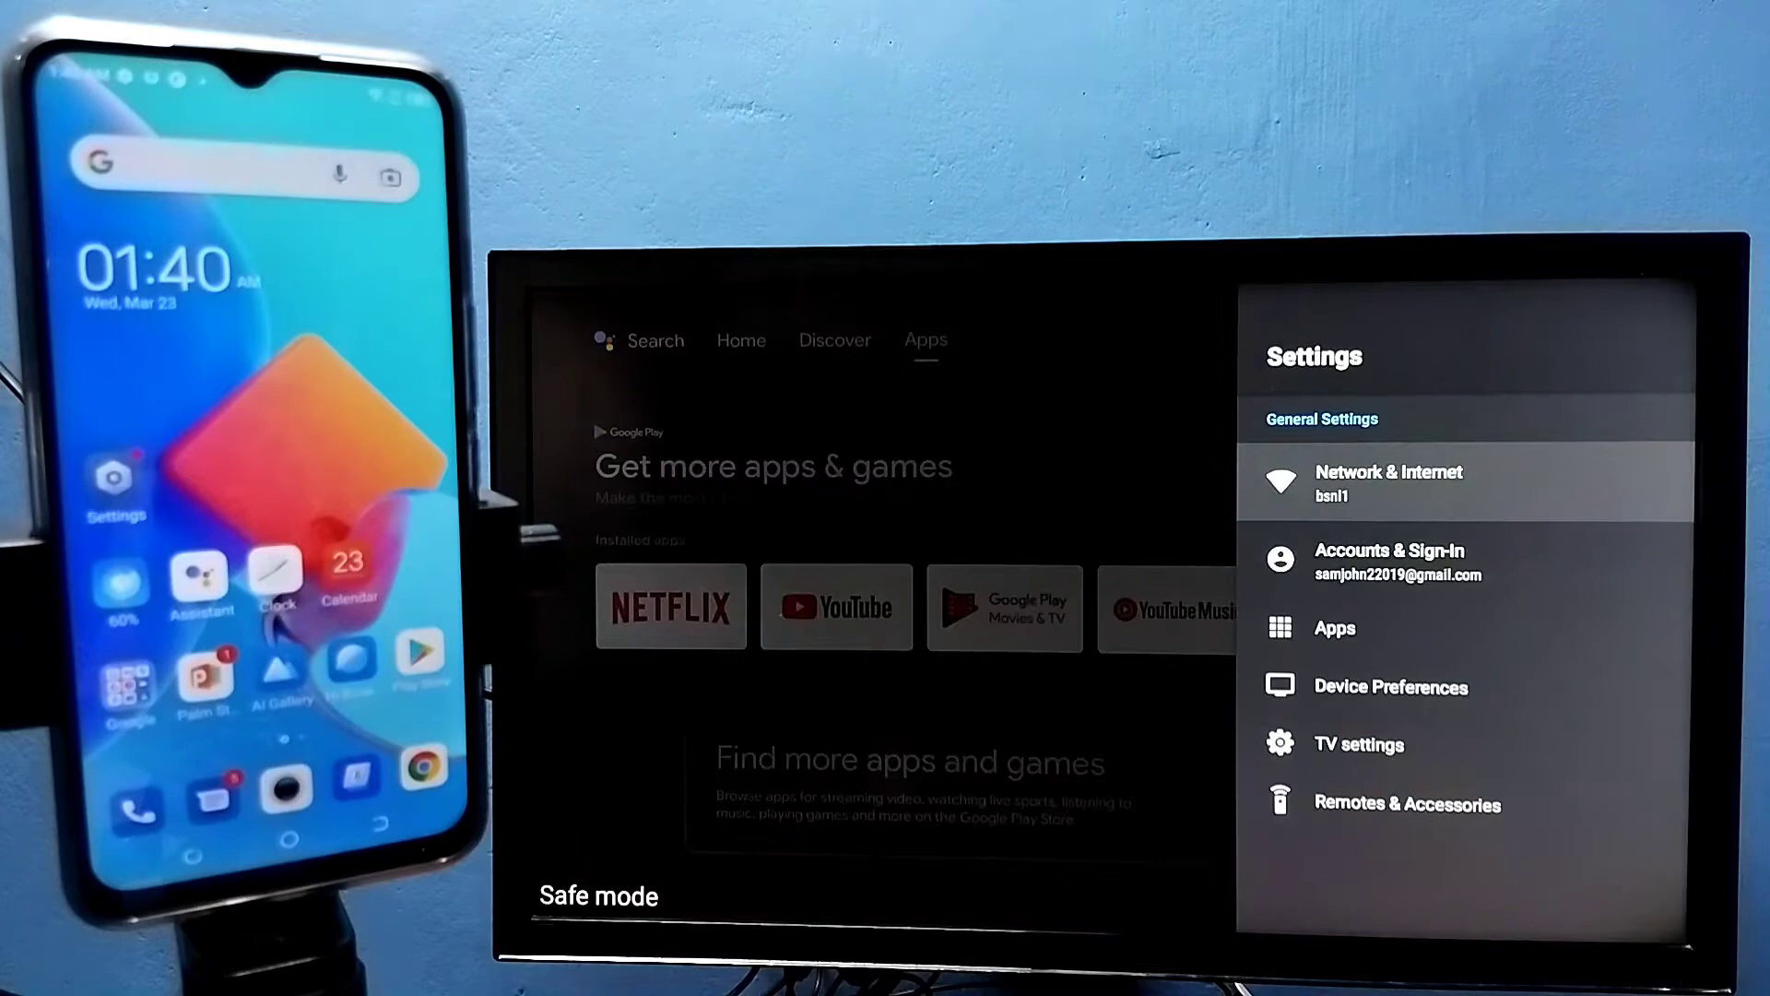
click(1388, 481)
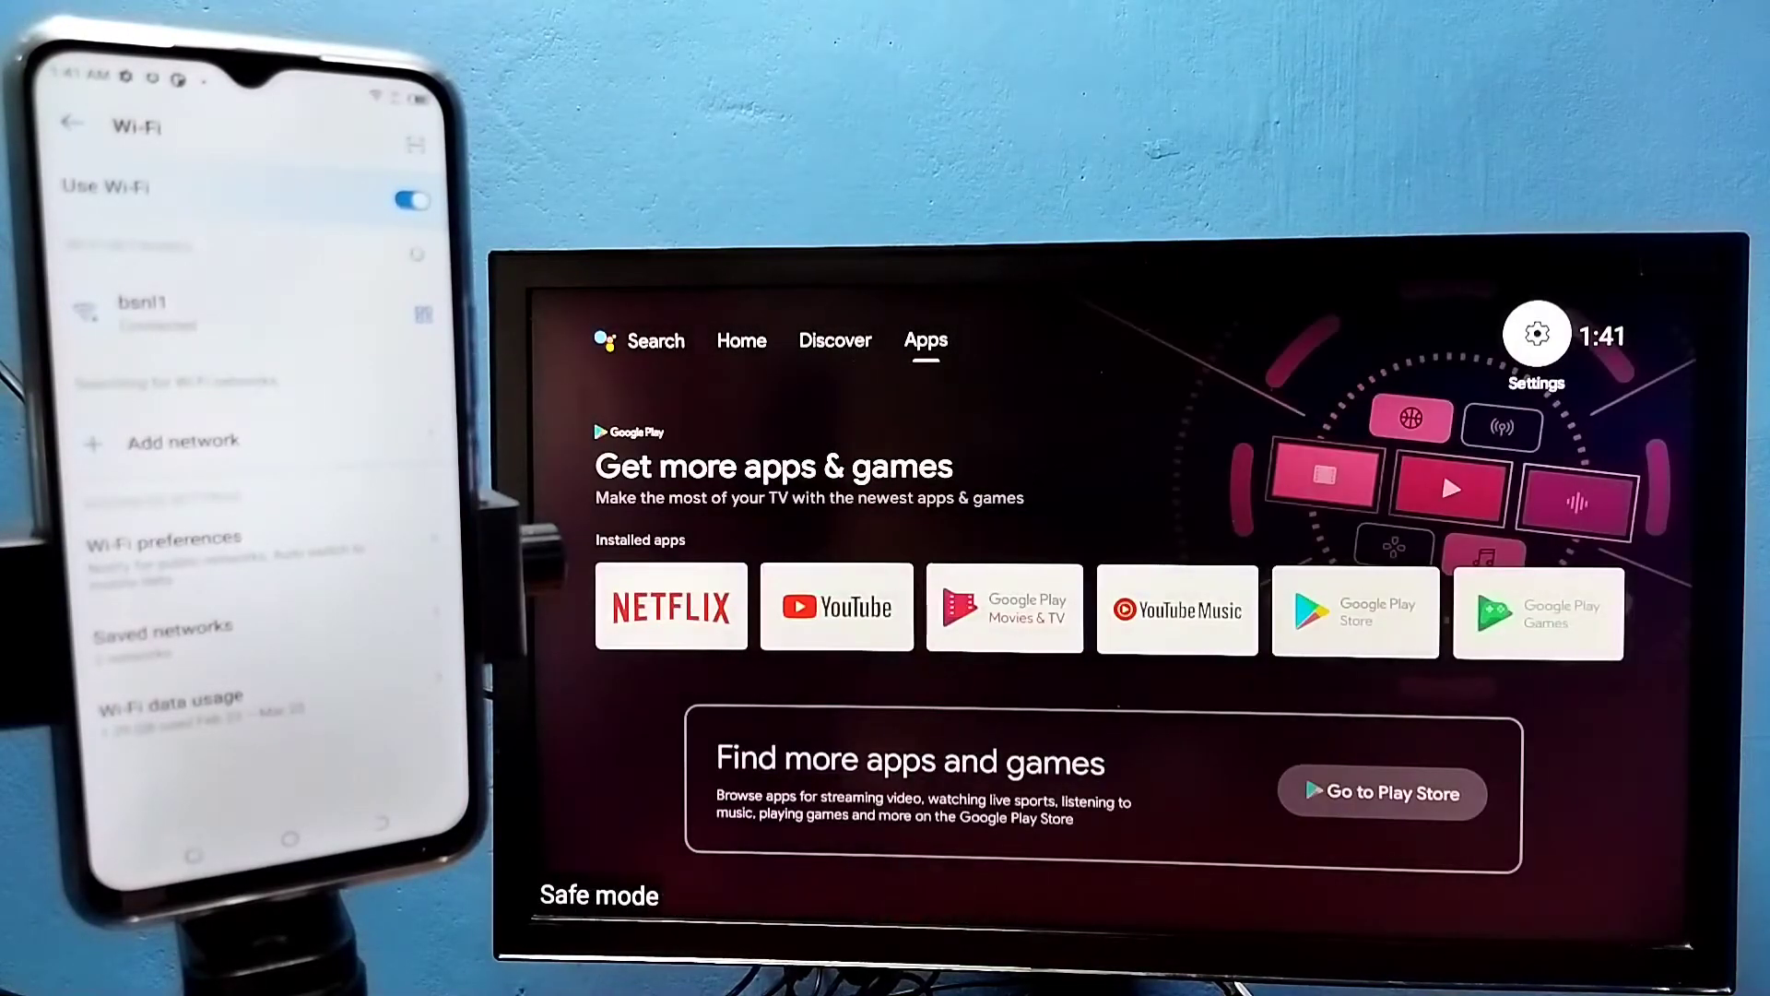
Step: Go to Device Preferences and select Chromecast built-in
click(1535, 333)
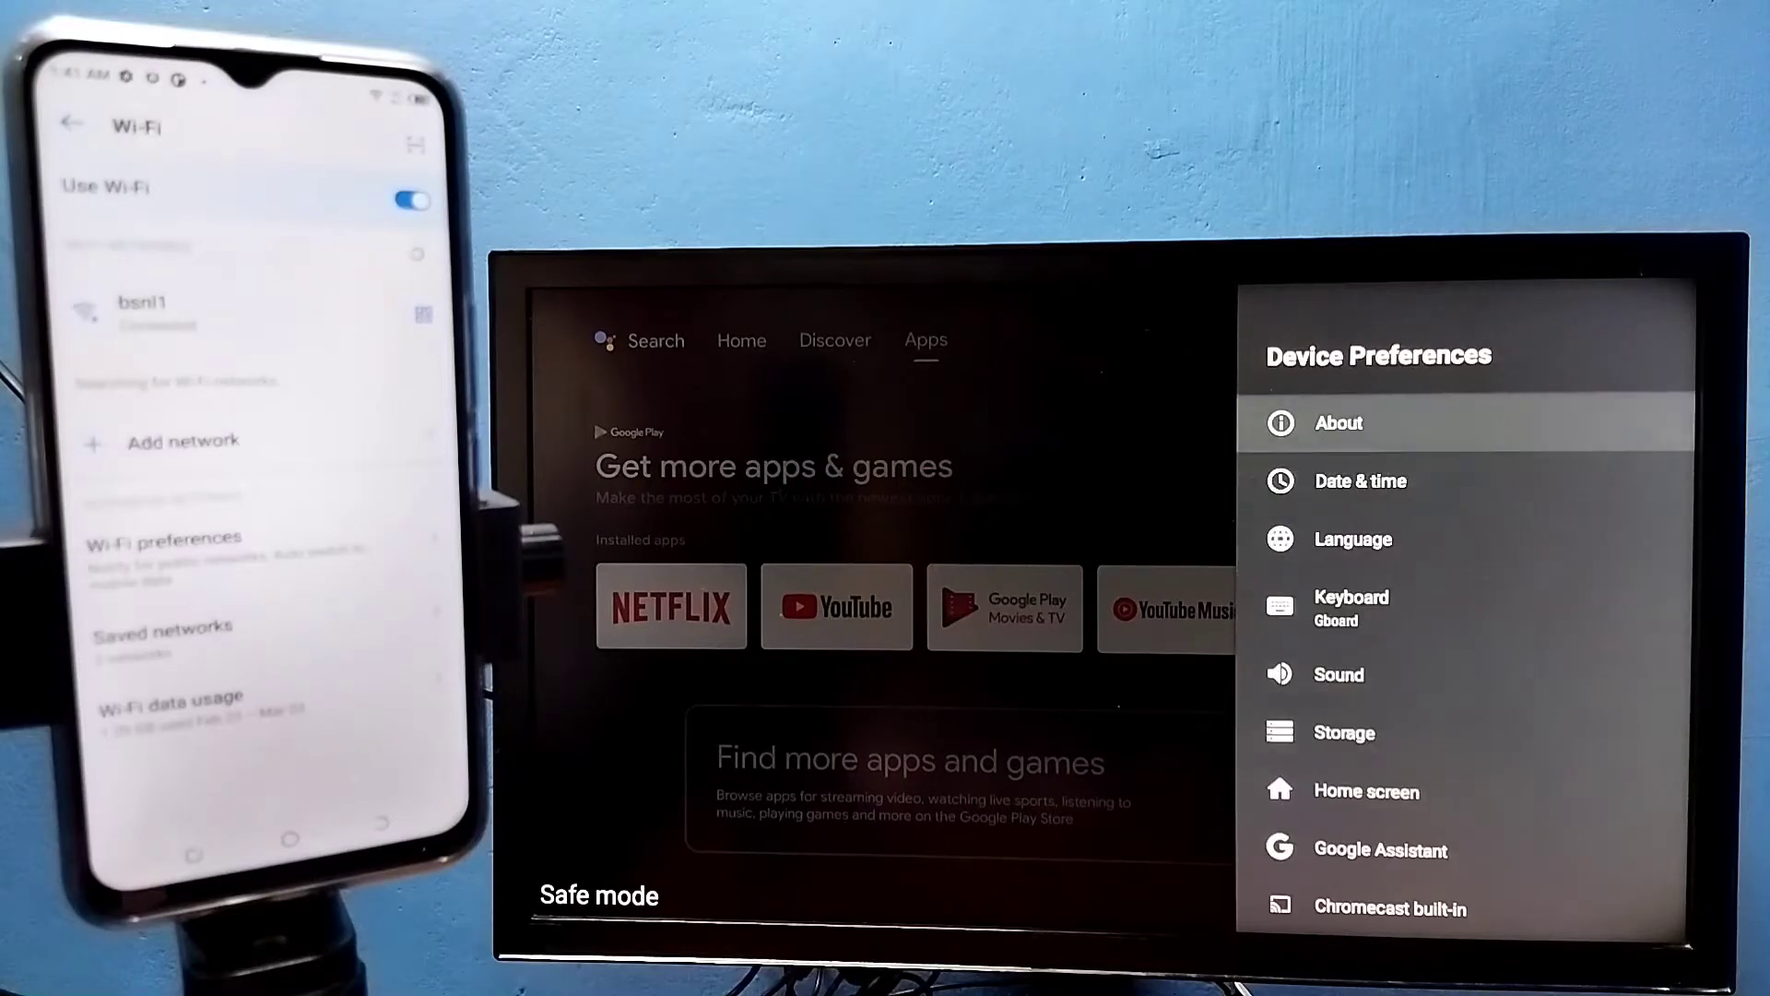
scroll(down, 3)
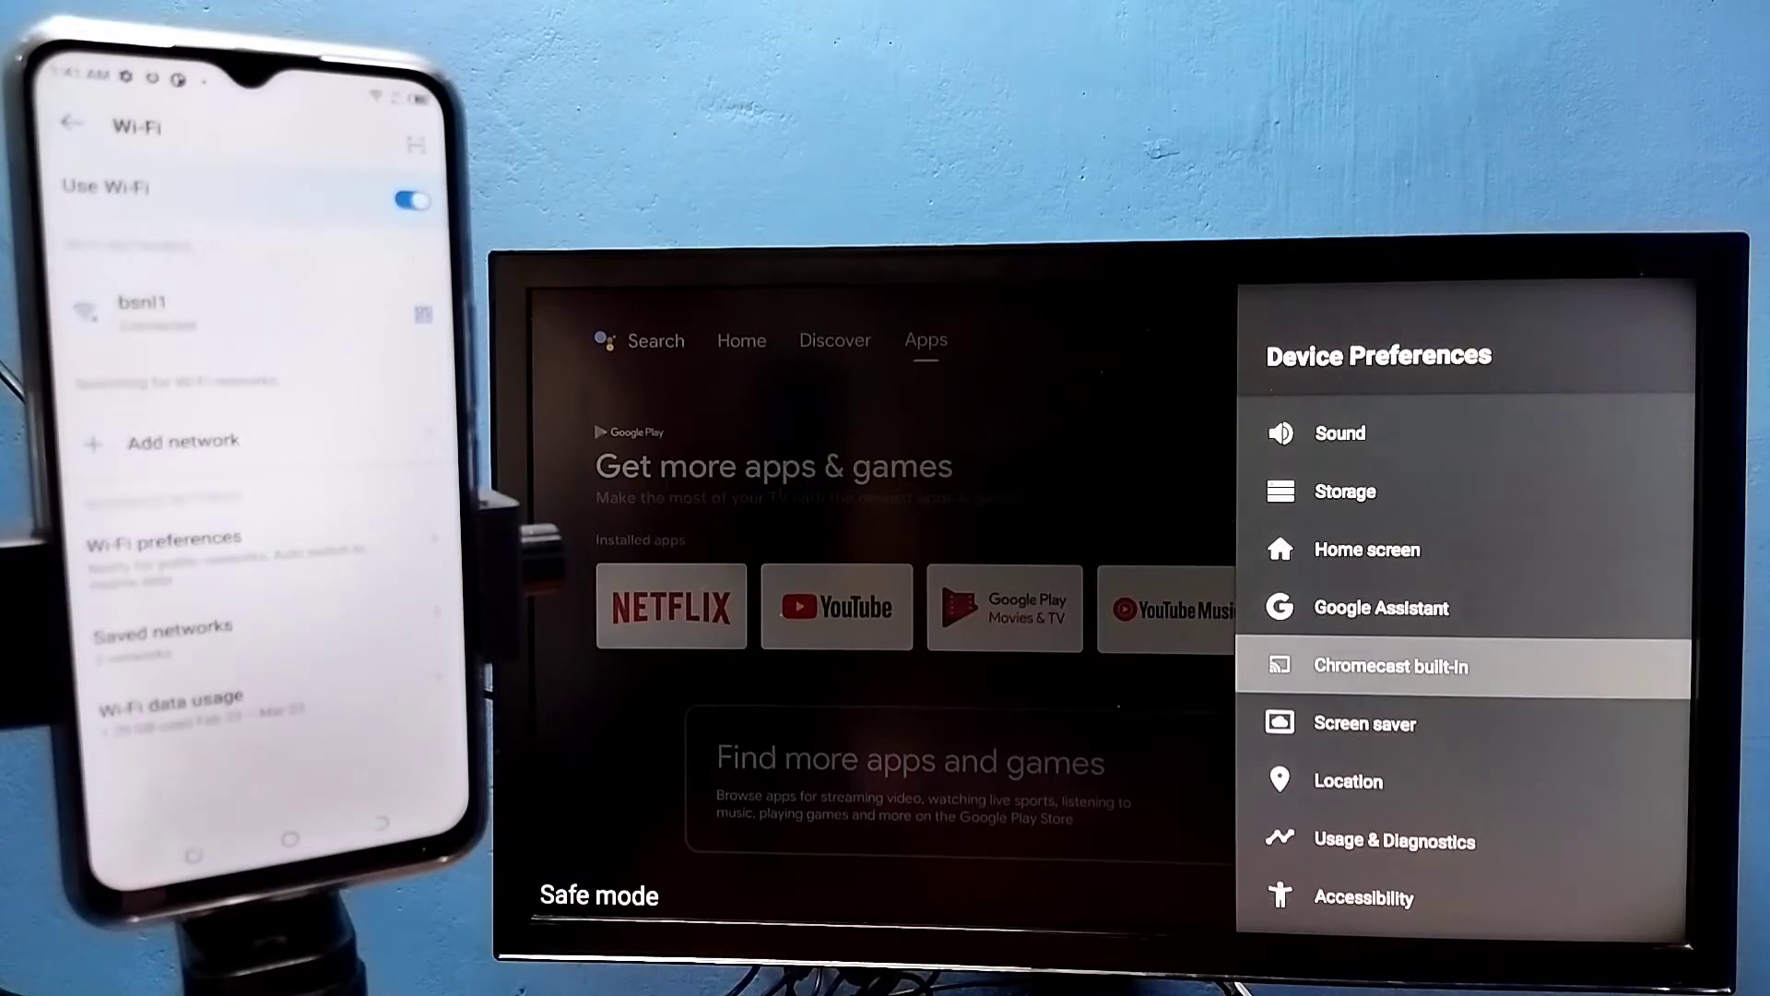
click(1389, 664)
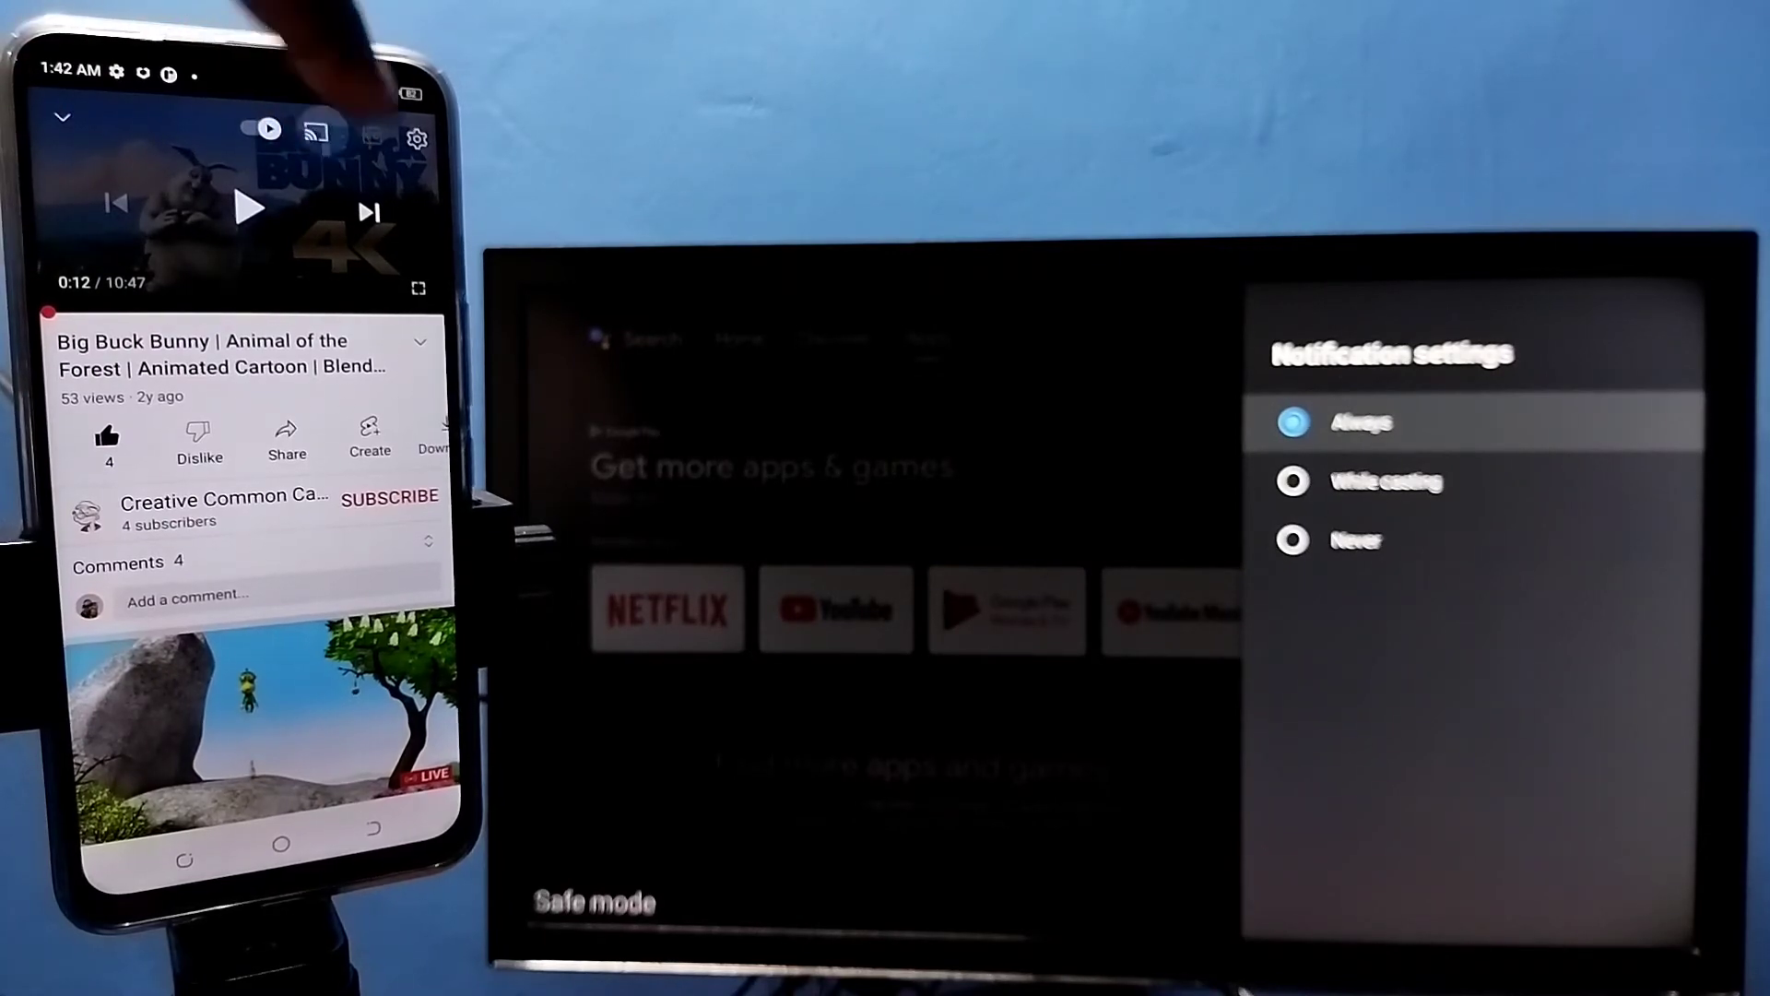
Step: Cast Big Buck Bunny from YouTube to the Android TV, then disconnect
click(315, 132)
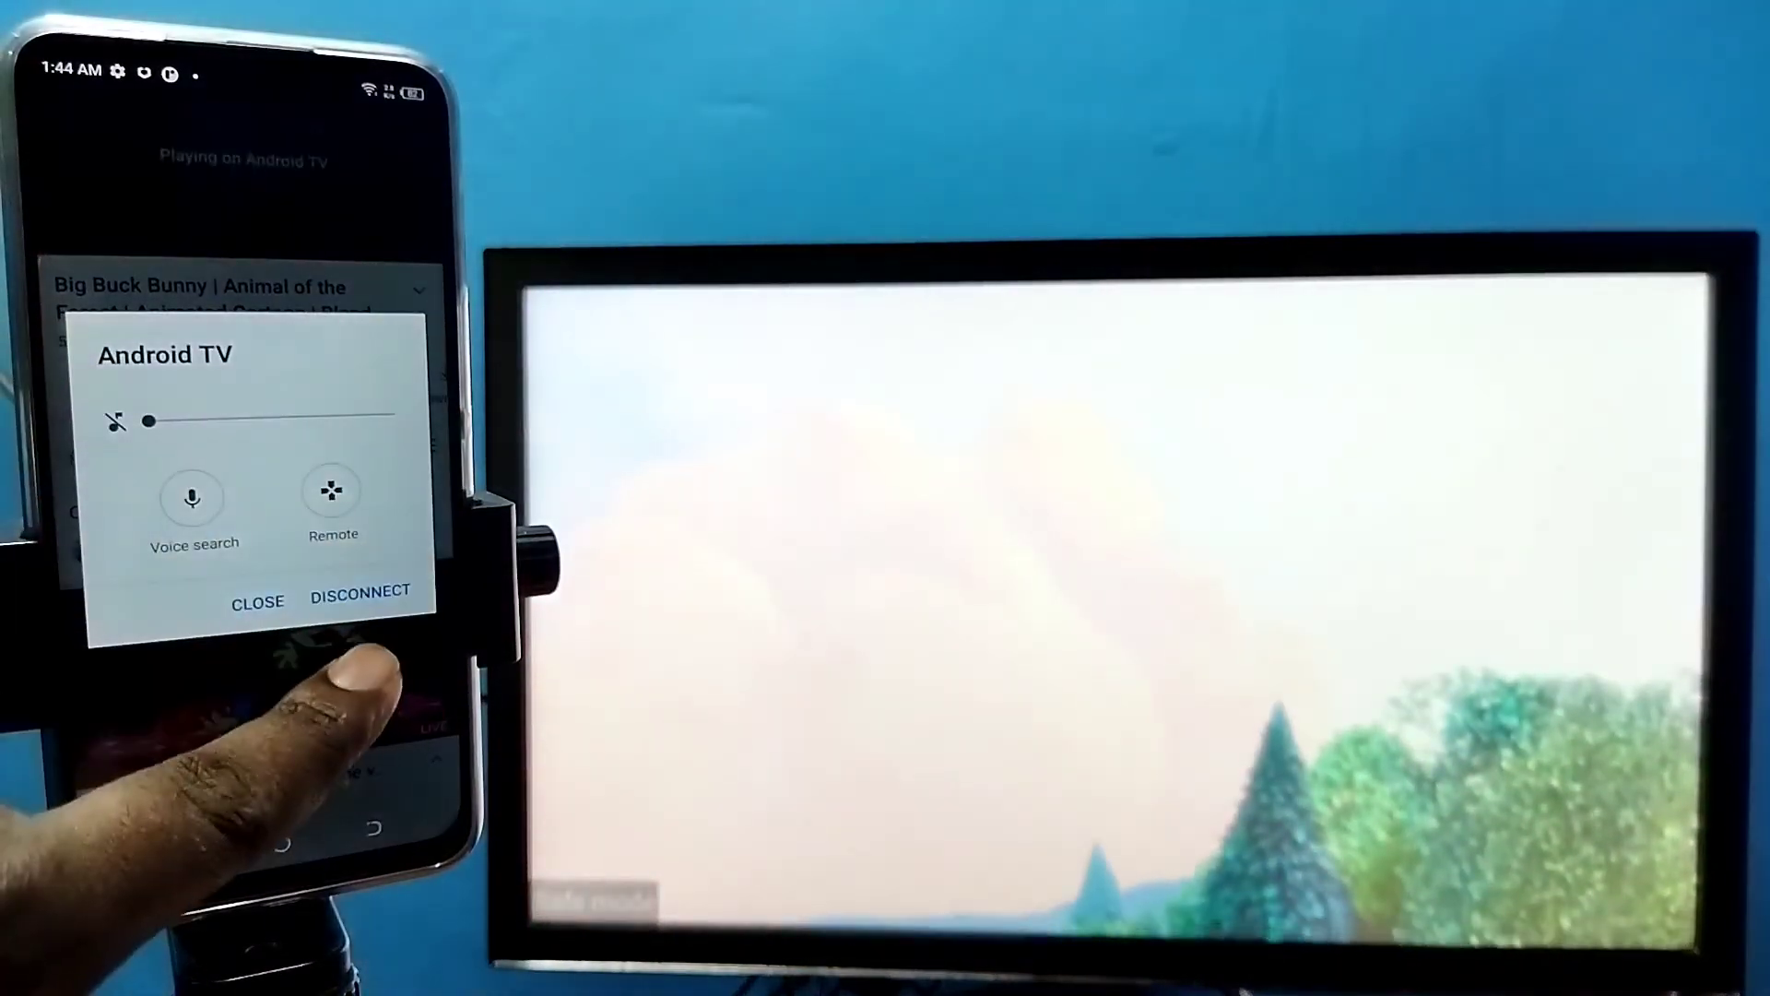
click(258, 602)
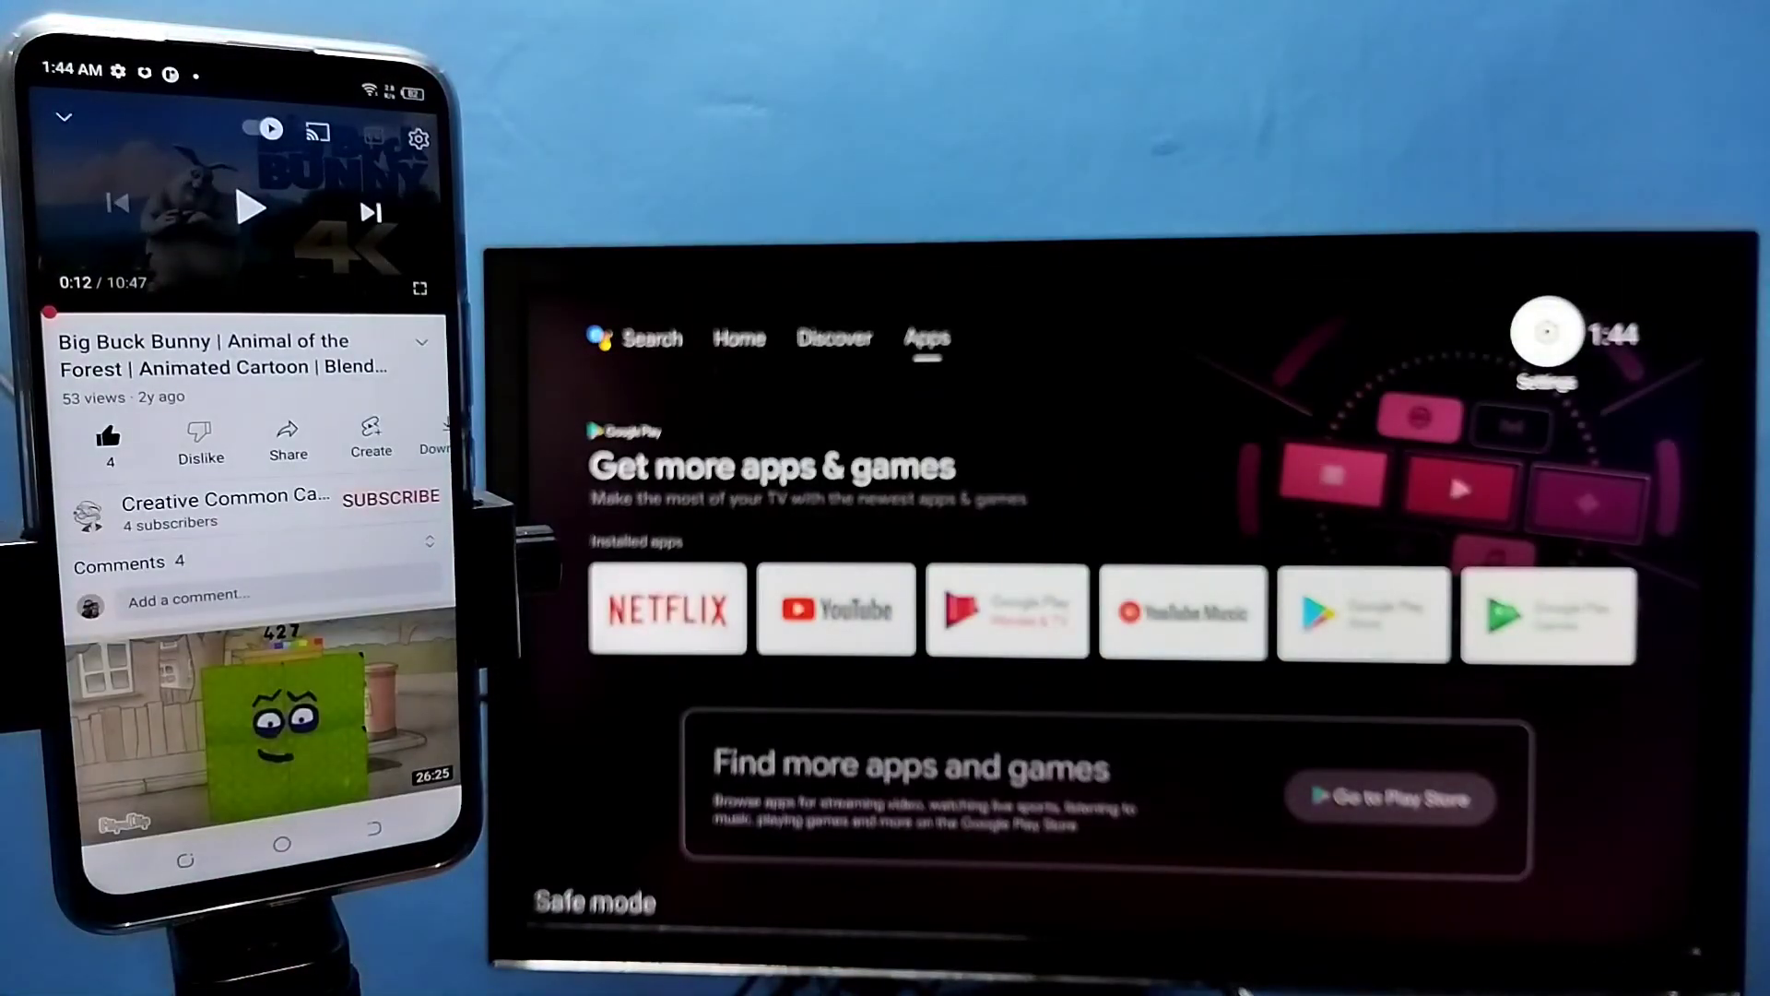